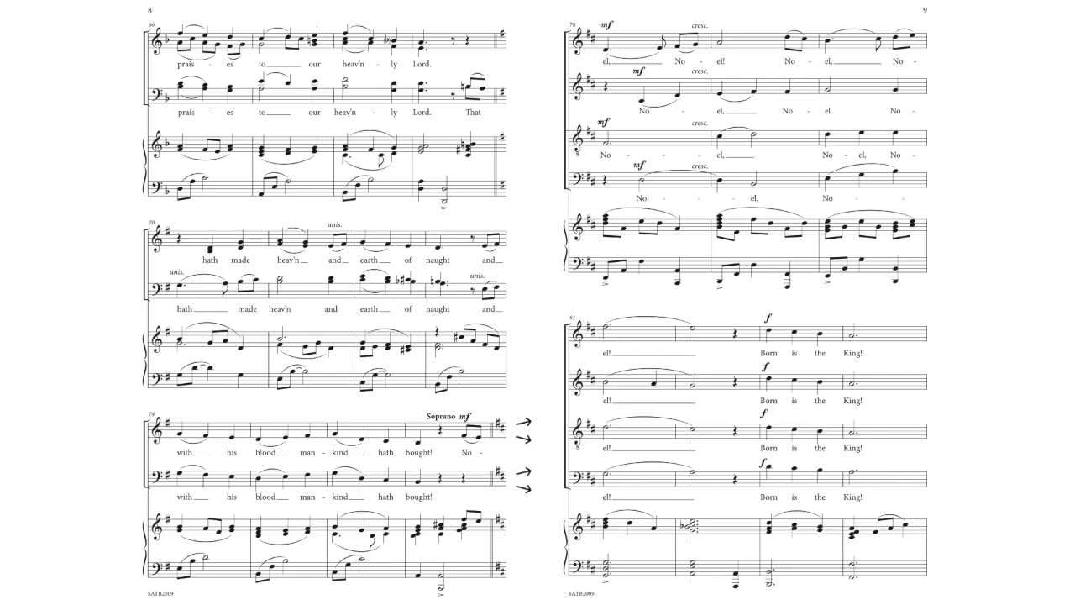
scroll(down, 3)
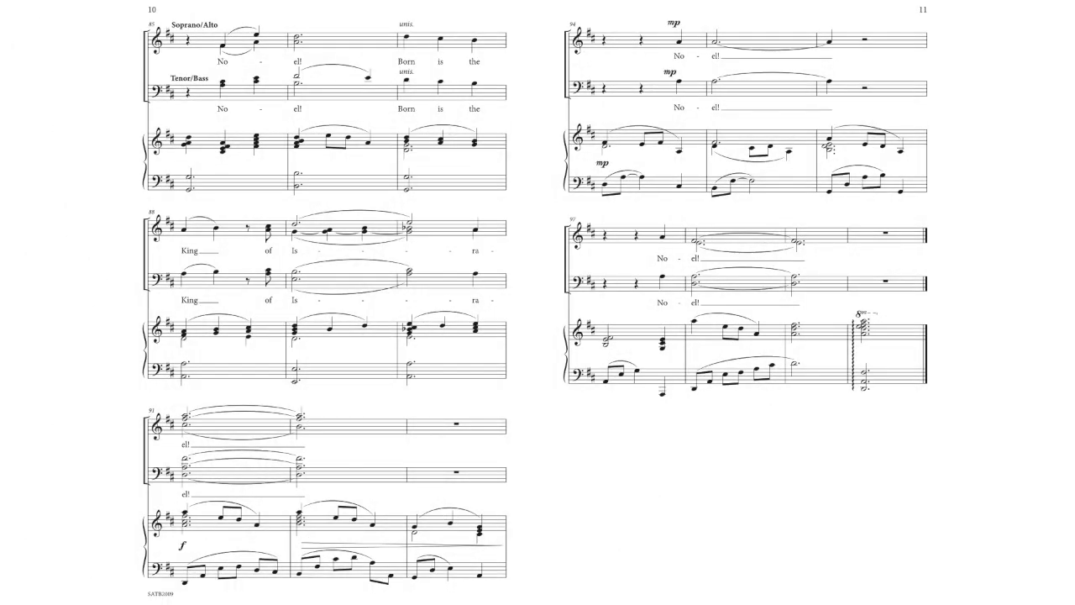